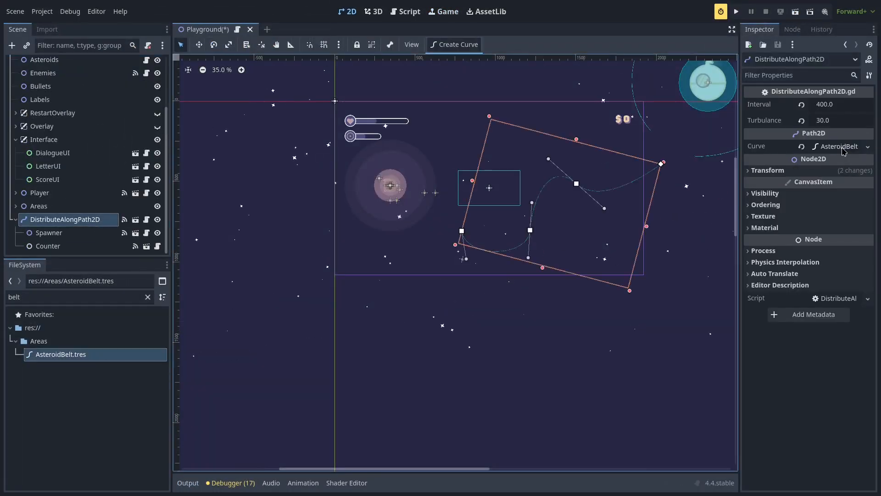
Step: Roll the Playground level back to before the DistributeAlongPath2D asteroid belt was added
{"action": "left_click", "coordinate": [736, 11]}
{"action": "type", "text": "rand"}
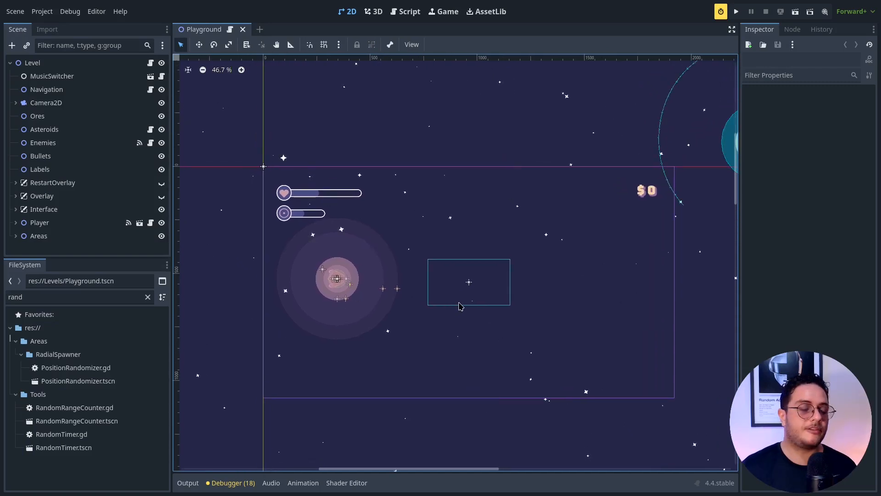
Step: Instance DistributeAlongPath2D.tscn as a child of the Asteroids node
{"action": "left_click", "coordinate": [44, 129]}
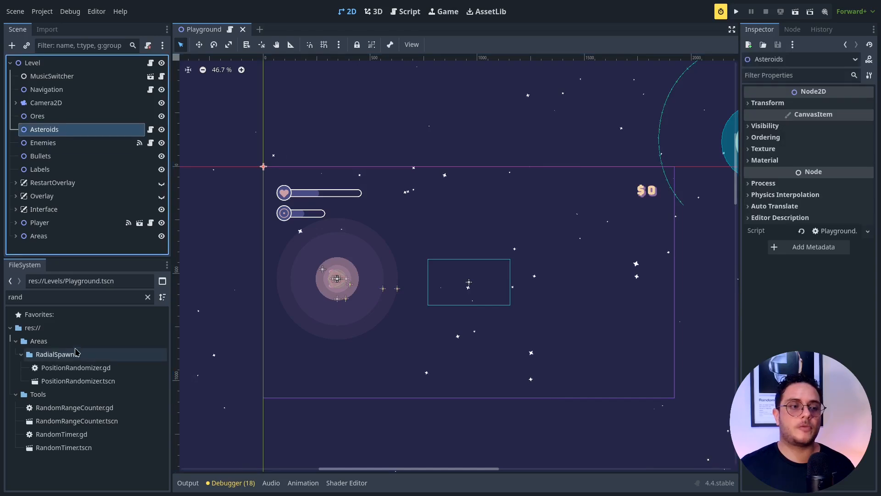
{"action": "left_click", "coordinate": [69, 297]}
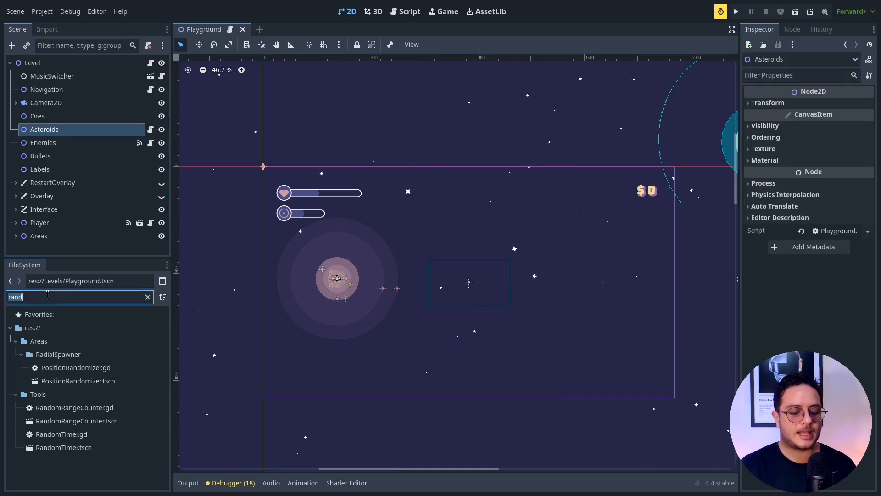
{"action": "type", "text": "distr"}
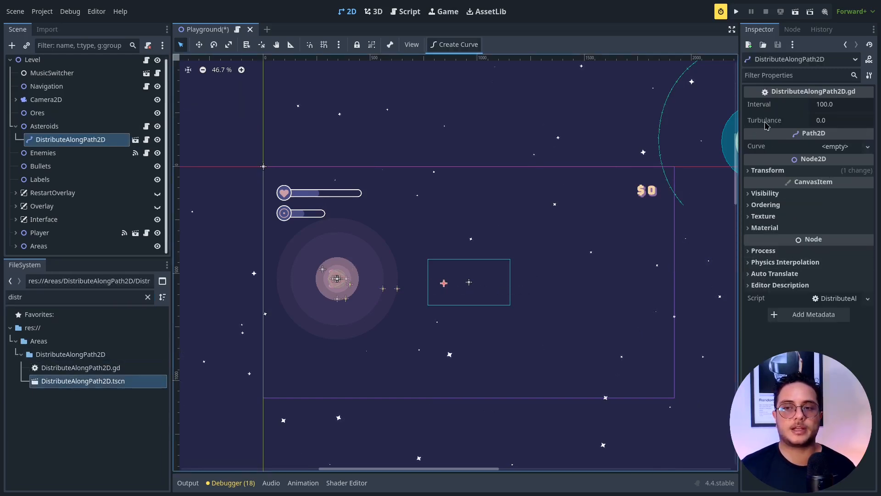
{"action": "mouse_move", "coordinate": [763, 110]}
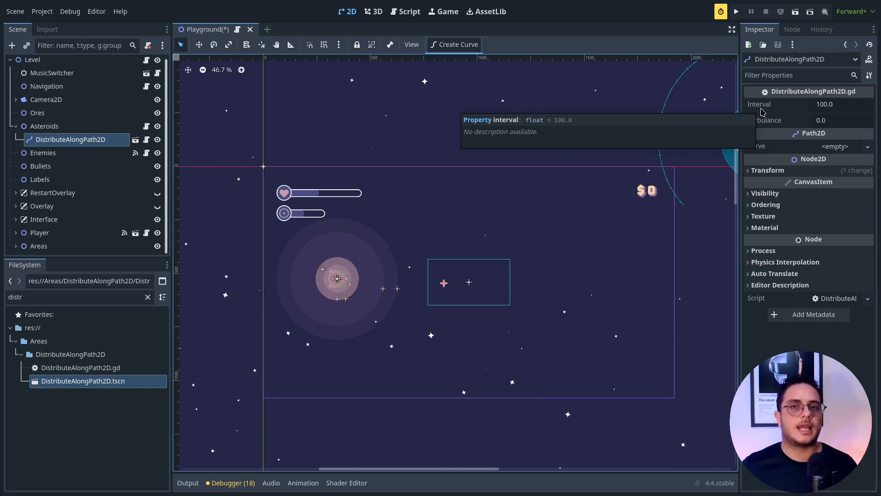
Step: Set the DistributeAlongPath2D Turbulence to 20.0
{"action": "left_click", "coordinate": [841, 120]}
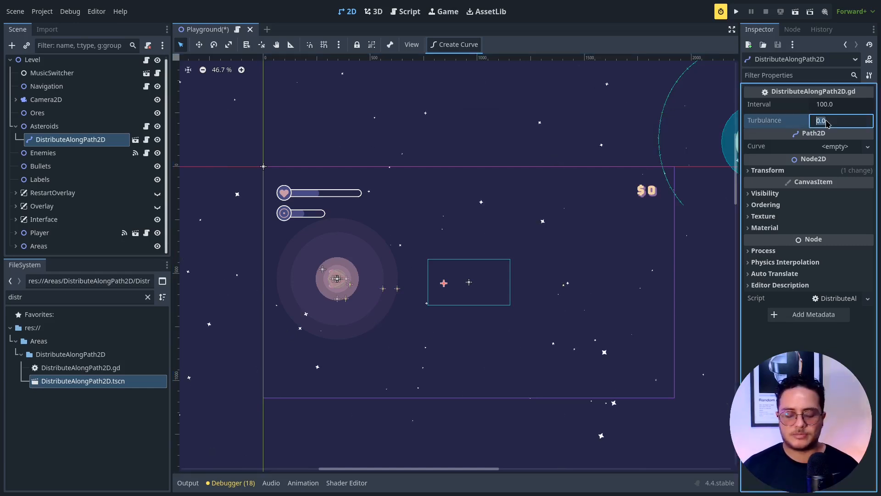
{"action": "type", "text": "20.0"}
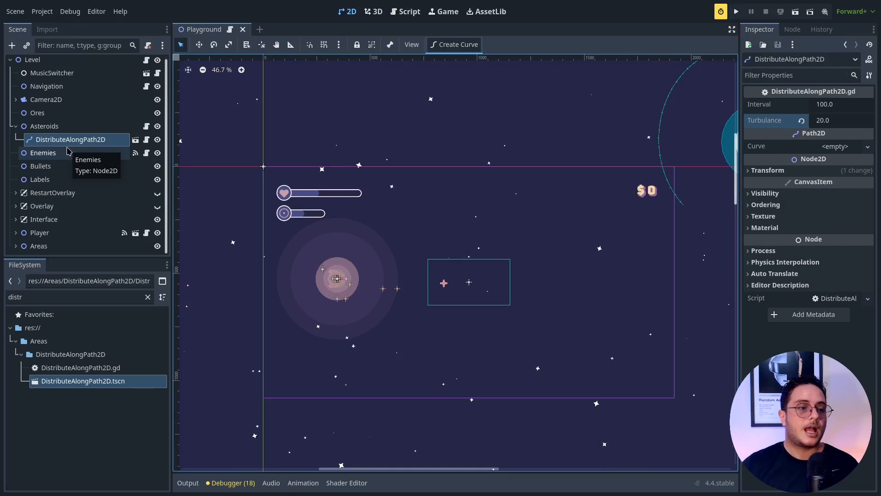
{"action": "mouse_move", "coordinate": [85, 205]}
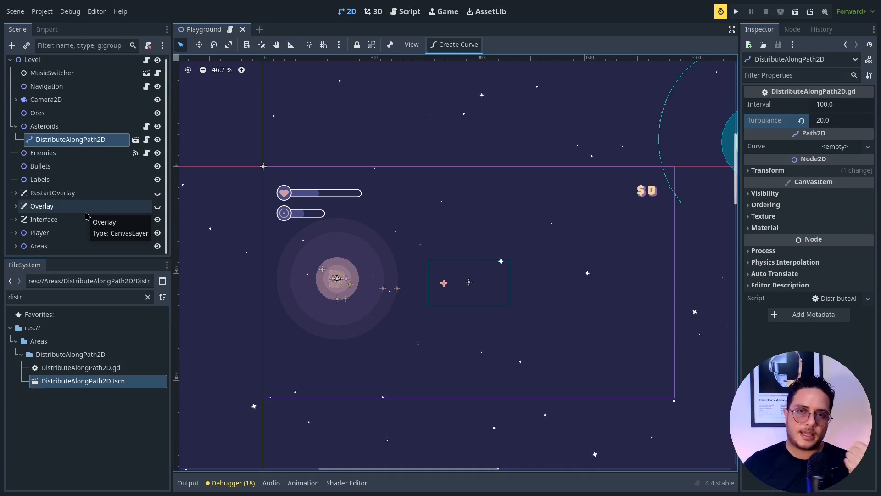
{"action": "left_click", "coordinate": [68, 297]}
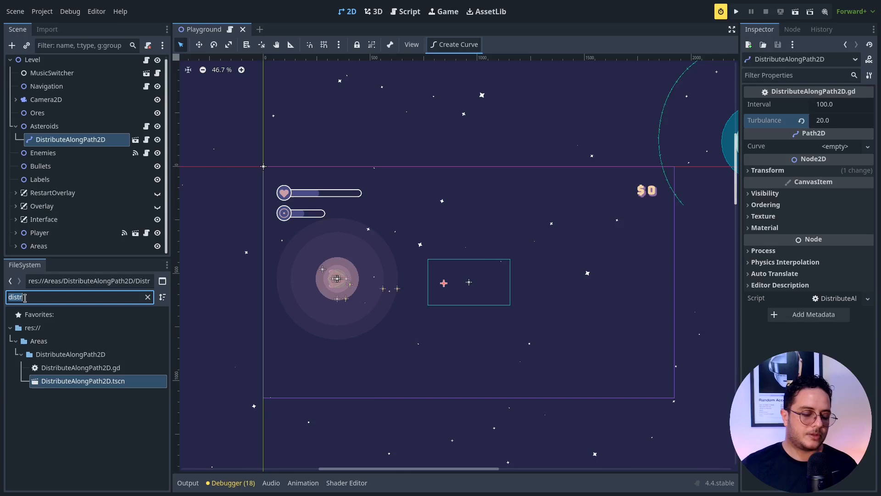
Step: Instance Spawner under DistributeAlongPath2D and connect its created signal to distribute
{"action": "type", "text": "spawner"}
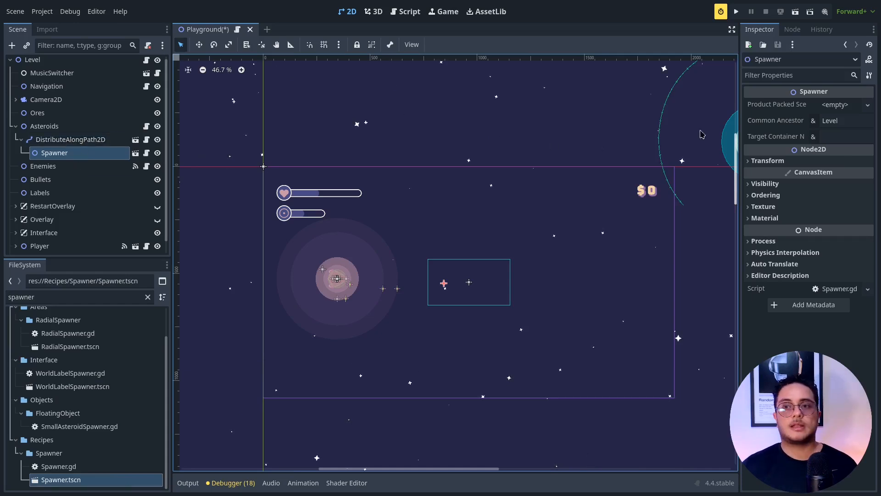
{"action": "left_click", "coordinate": [793, 29]}
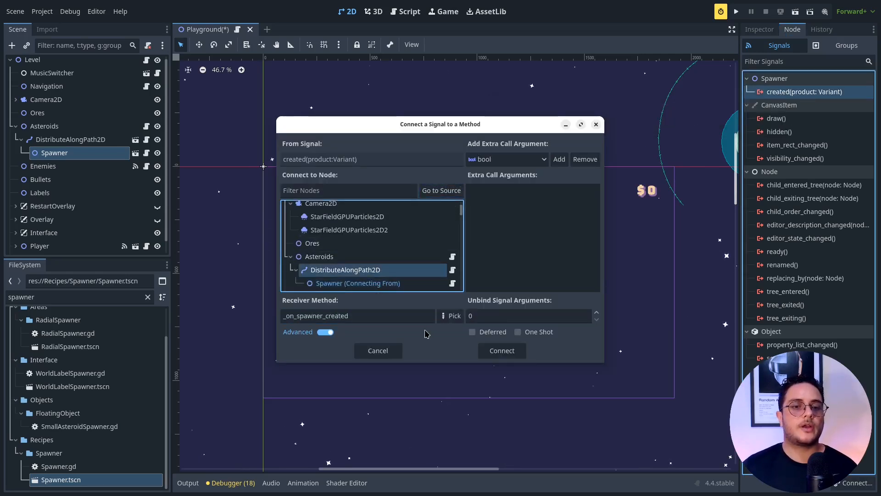
{"action": "left_click", "coordinate": [451, 315]}
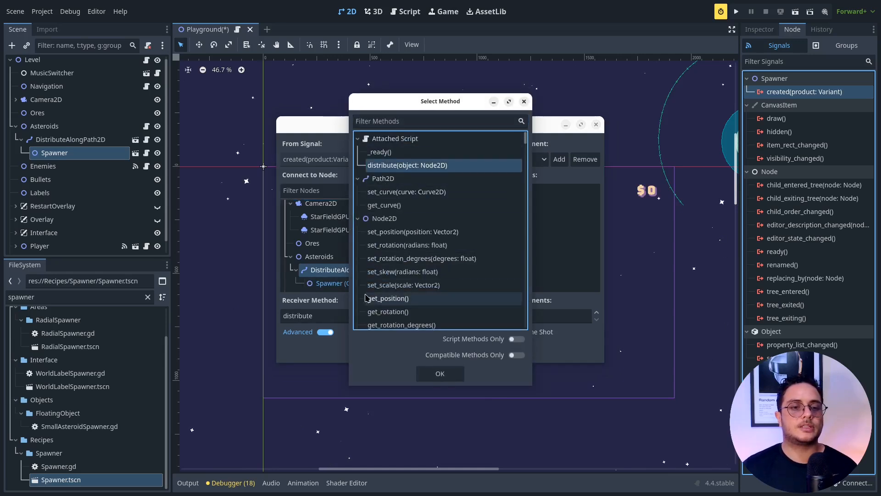
{"action": "left_click", "coordinate": [440, 373]}
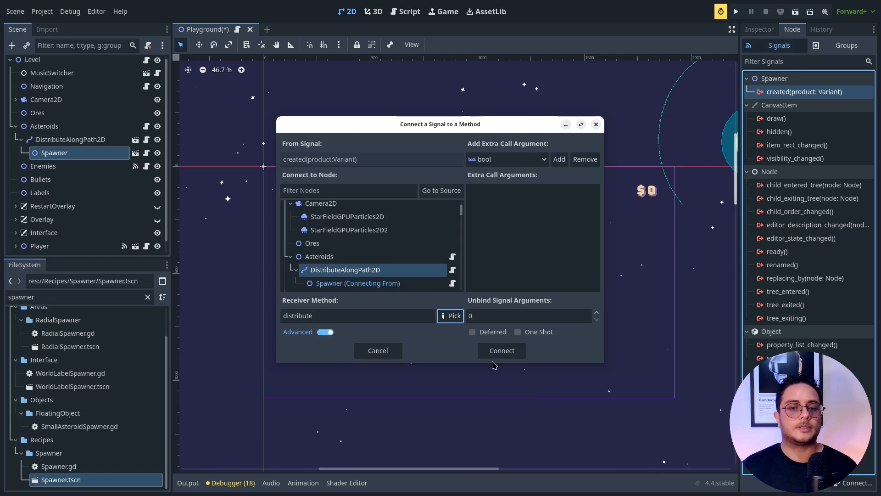
{"action": "left_click", "coordinate": [502, 350]}
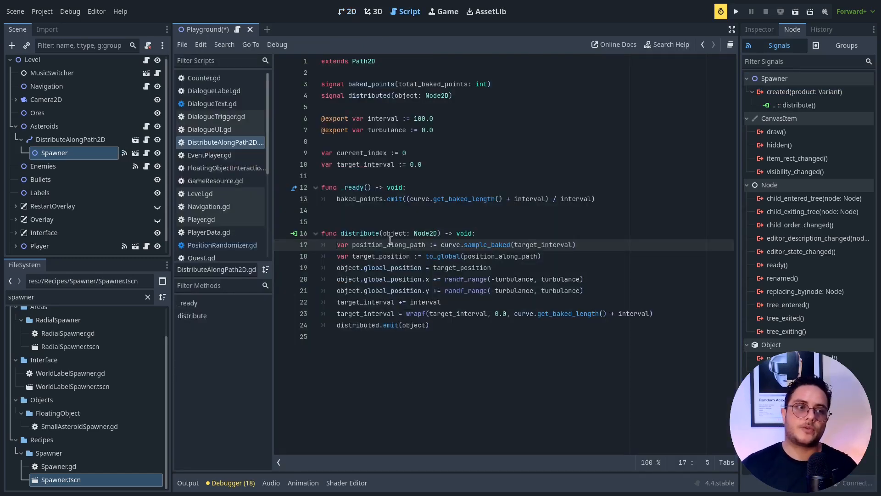
{"action": "mouse_move", "coordinate": [54, 153]}
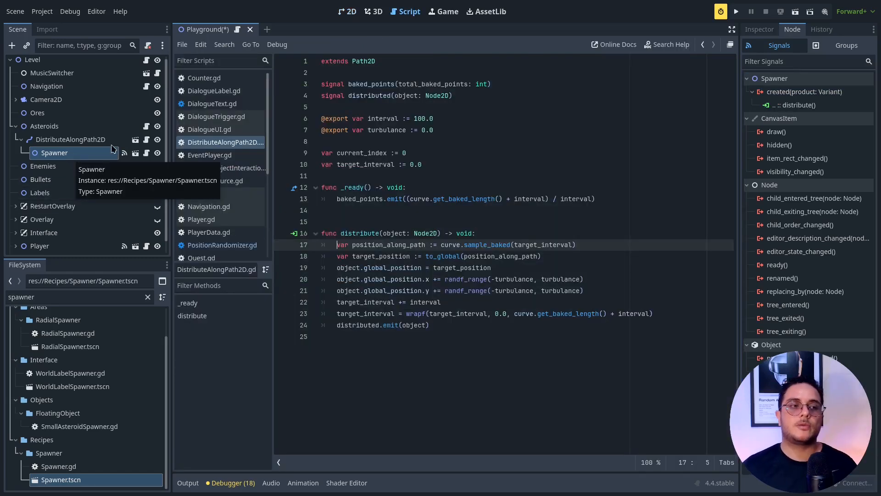
{"action": "left_click", "coordinate": [348, 12]}
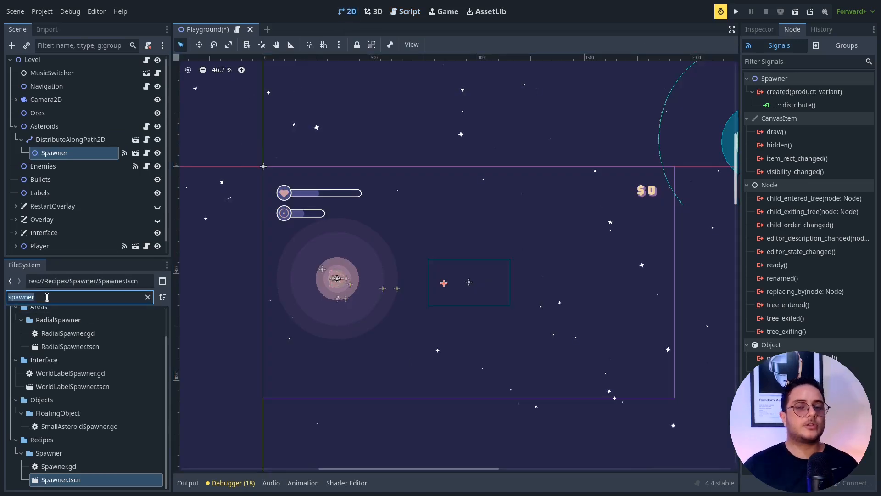
Step: Filter files by 'coun', read Counter.gd, then select Counter.tscn
{"action": "type", "text": "counter"}
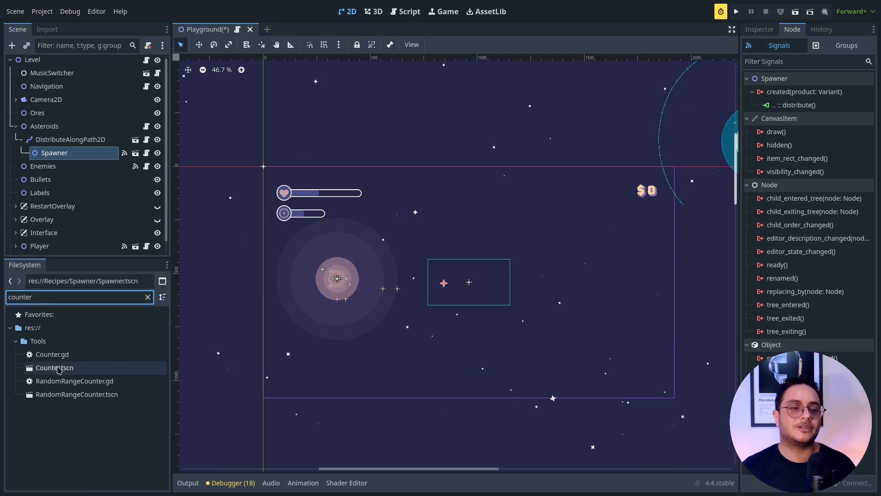
{"action": "mouse_move", "coordinate": [59, 367]}
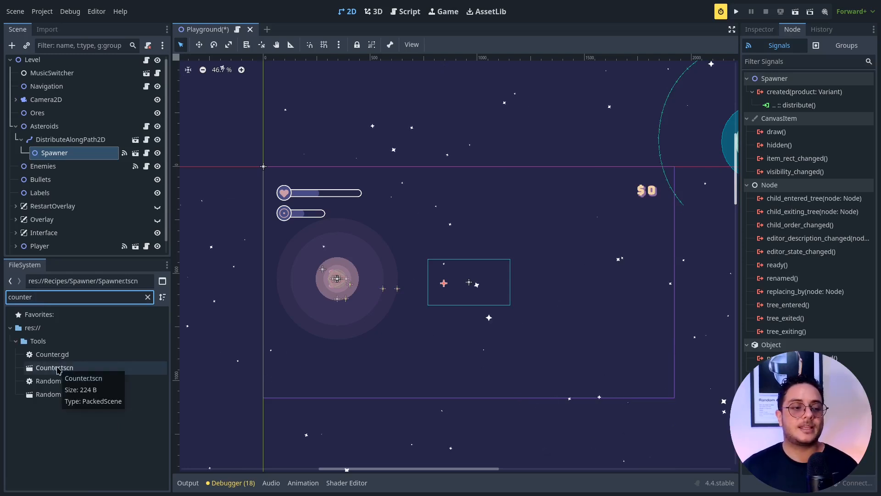
{"action": "double_click", "coordinate": [52, 354]}
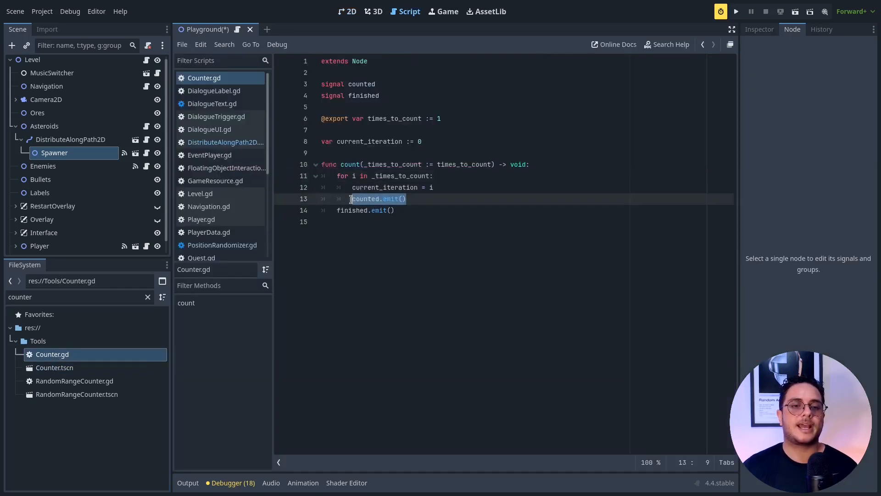
{"action": "left_click", "coordinate": [346, 11]}
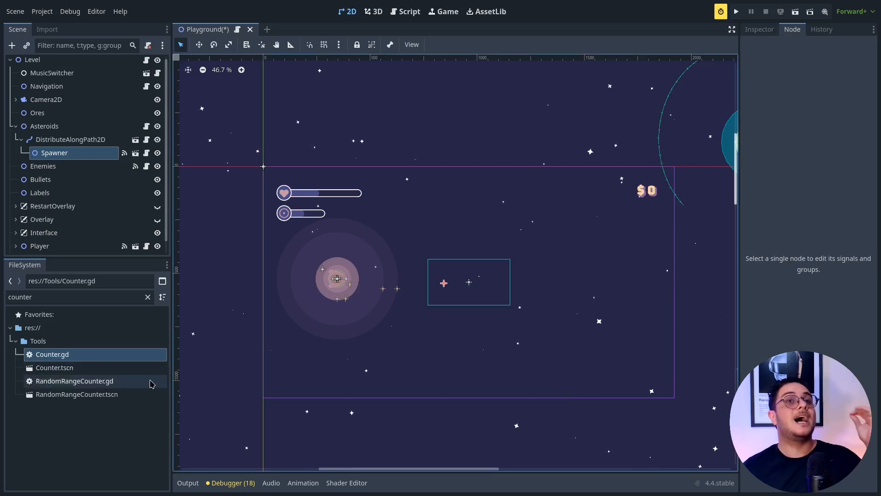
{"action": "left_click", "coordinate": [54, 367]}
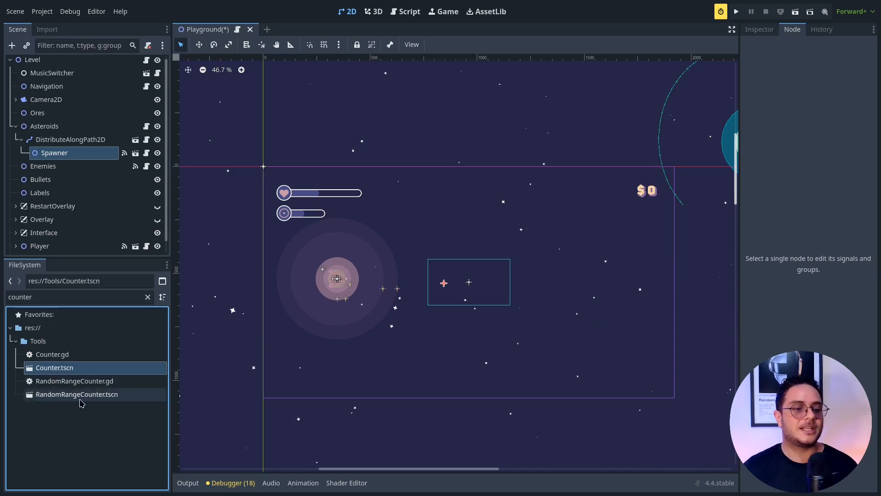
Step: Set the RandomRangeCounter's Min Number to 5
{"action": "left_click", "coordinate": [77, 394]}
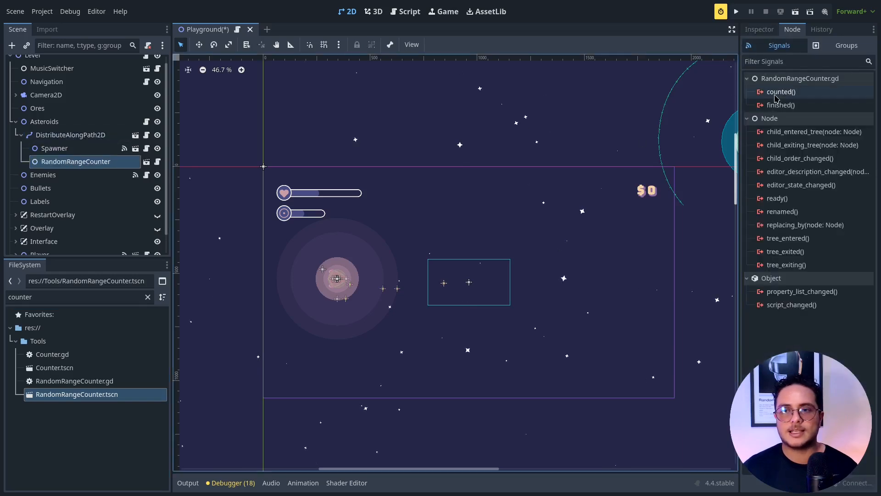
{"action": "left_click", "coordinate": [759, 29]}
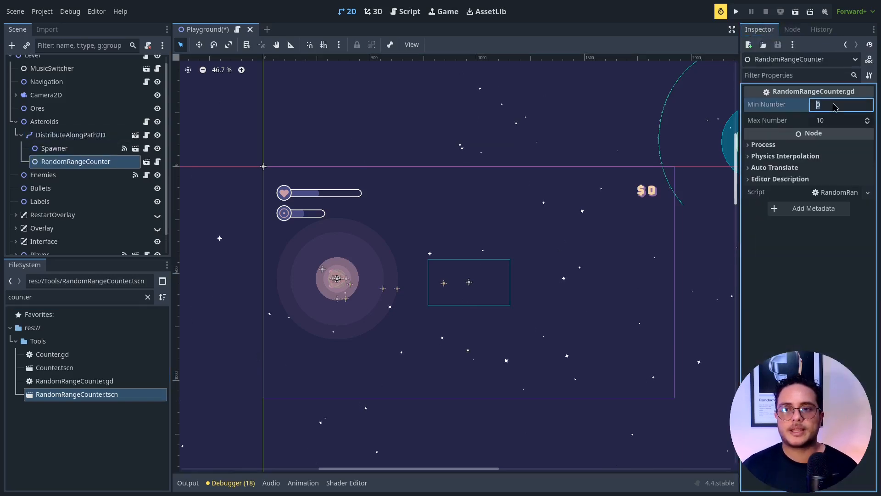
{"action": "type", "text": "5"}
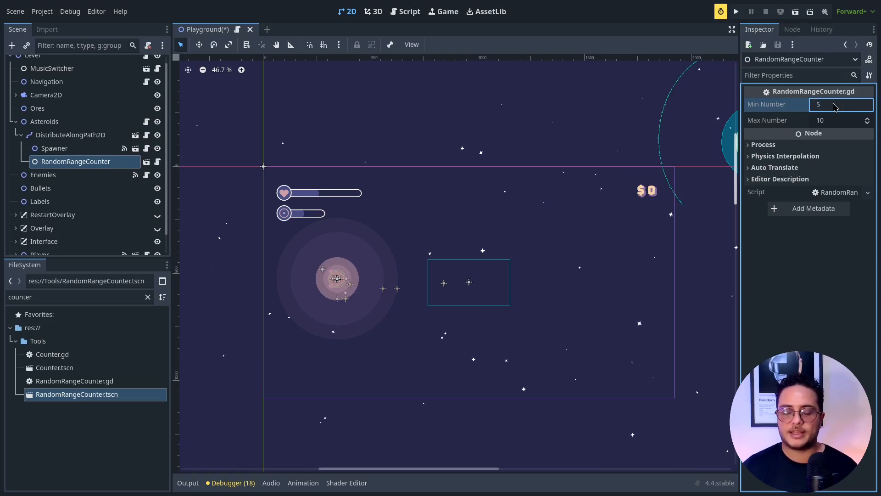
Step: Connect counted() to Spawner.create and DistributeAlongPath2D ready() to RandomRangeCounter.count
{"action": "left_click", "coordinate": [793, 29]}
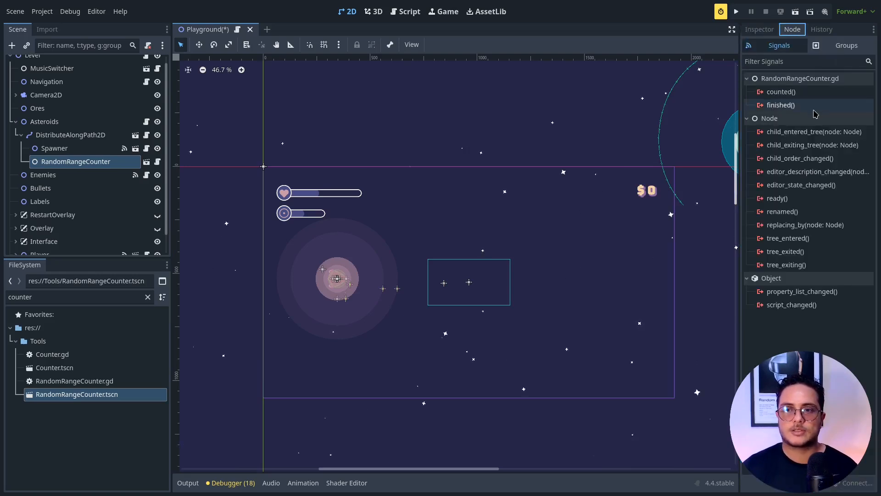
{"action": "double_click", "coordinate": [781, 92]}
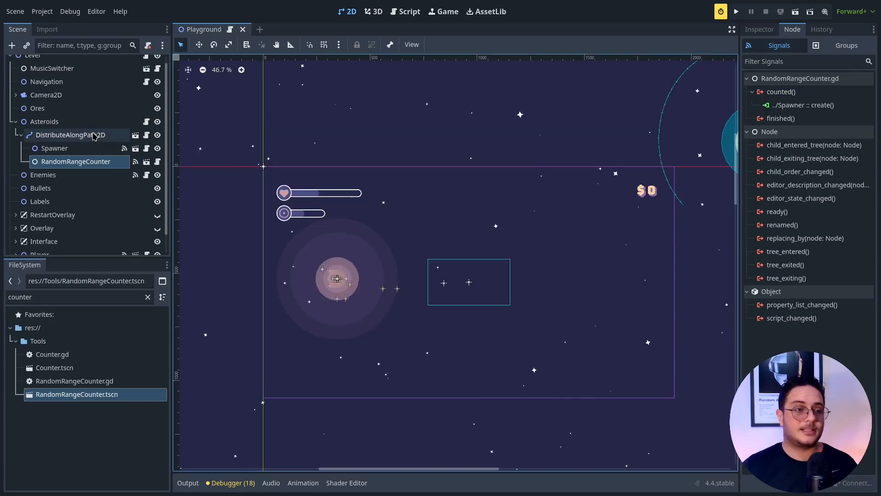
{"action": "left_click", "coordinate": [70, 135]}
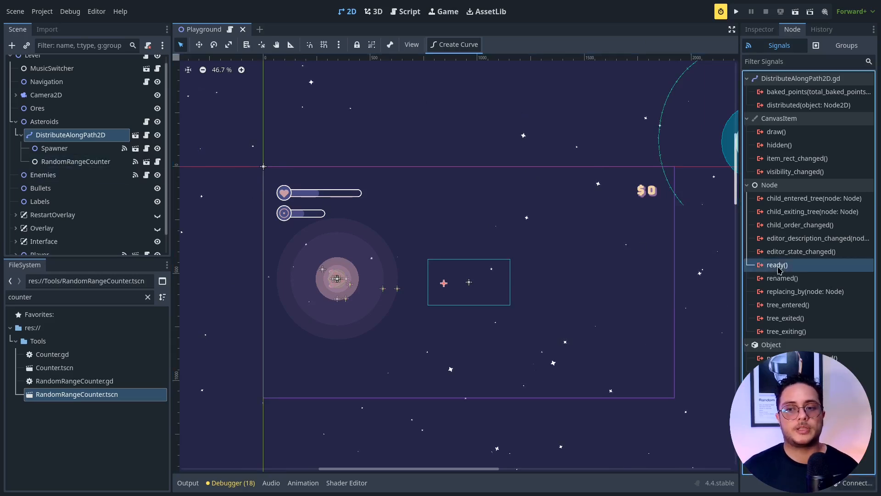
{"action": "double_click", "coordinate": [778, 265]}
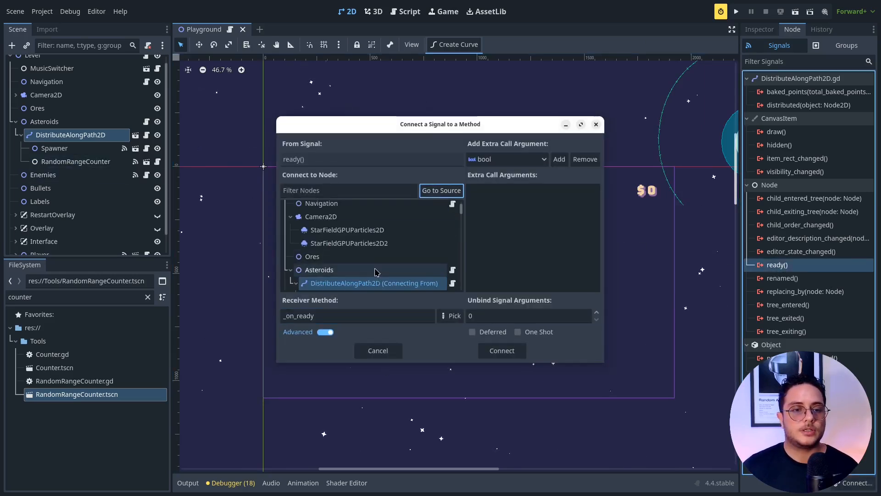
{"action": "left_click", "coordinate": [351, 265]}
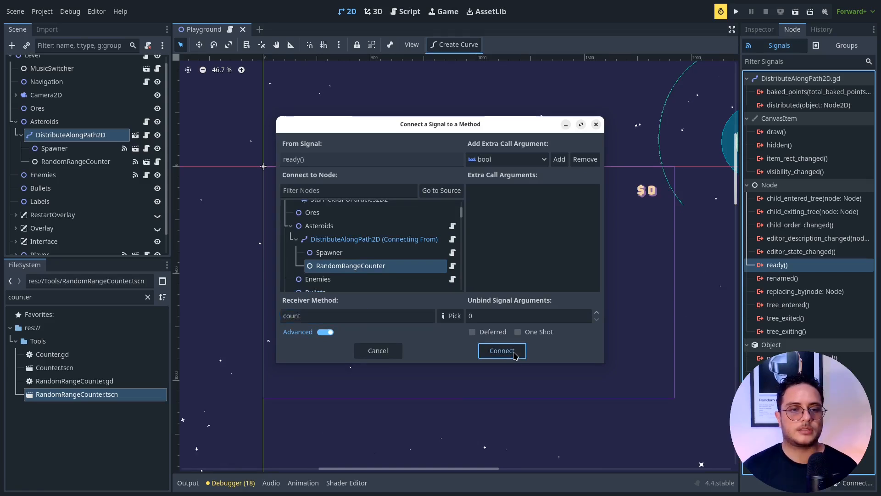
{"action": "left_click", "coordinate": [503, 351]}
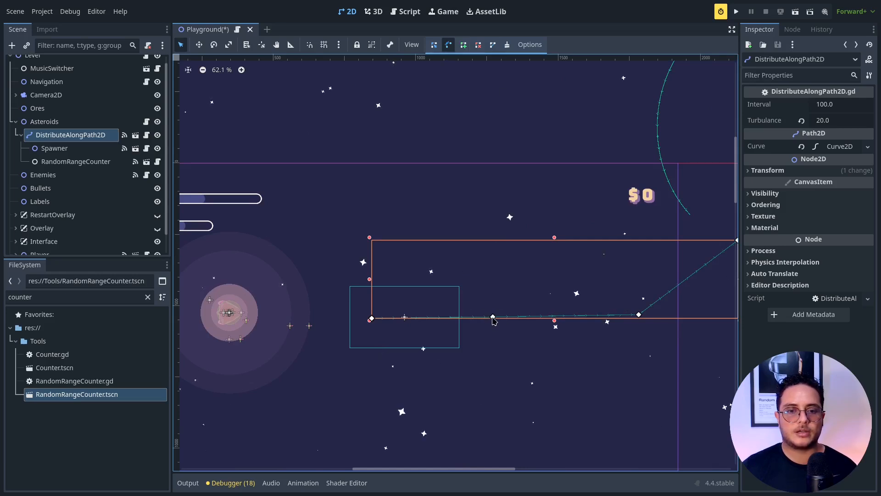
Step: Drag the path's curve handles to bend DistributeAlongPath2D into an S-curve
{"action": "left_click_drag", "start_coordinate": [493, 316], "coordinate": [516, 335]}
{"action": "type", "text": "asteroid"}
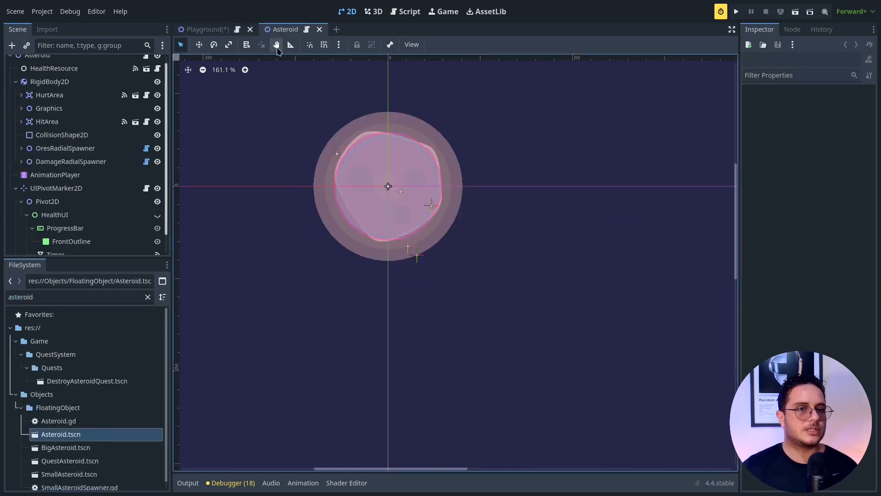
Step: Measure the asteroid with the Ruler tool, about 141 px across
{"action": "left_click", "coordinate": [291, 44]}
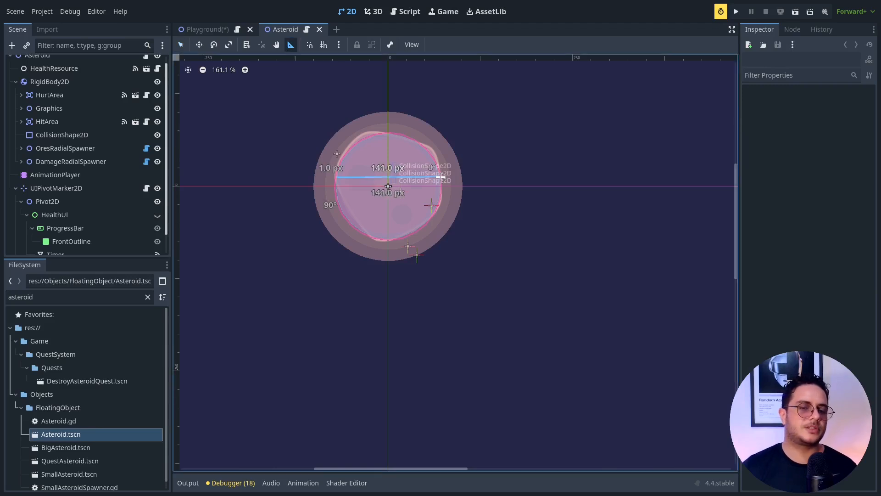
{"action": "left_click", "coordinate": [206, 29]}
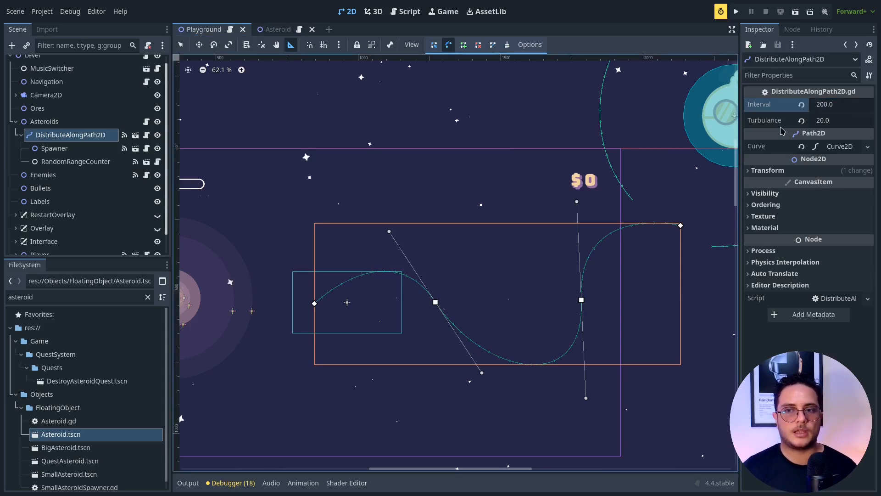
Step: Give DistributeAlongPath2D an interval of 200 and Turbulence 40.0
{"action": "left_click", "coordinate": [837, 120]}
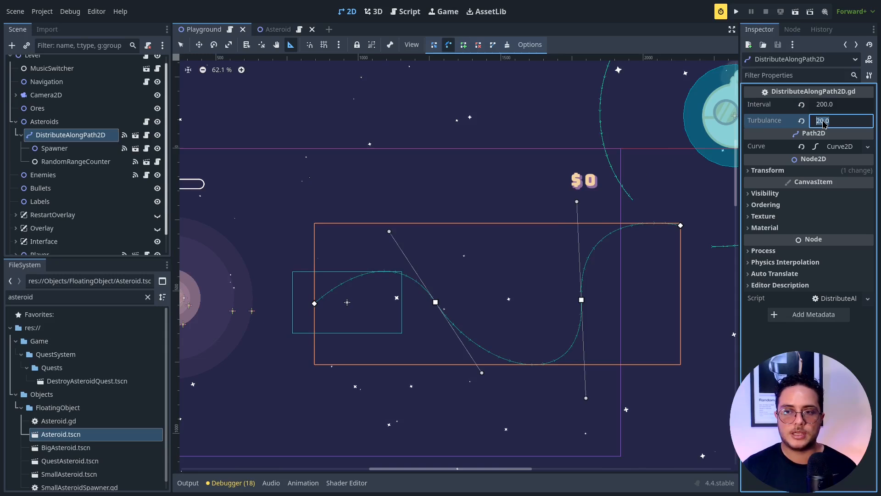
{"action": "type", "text": "40.0"}
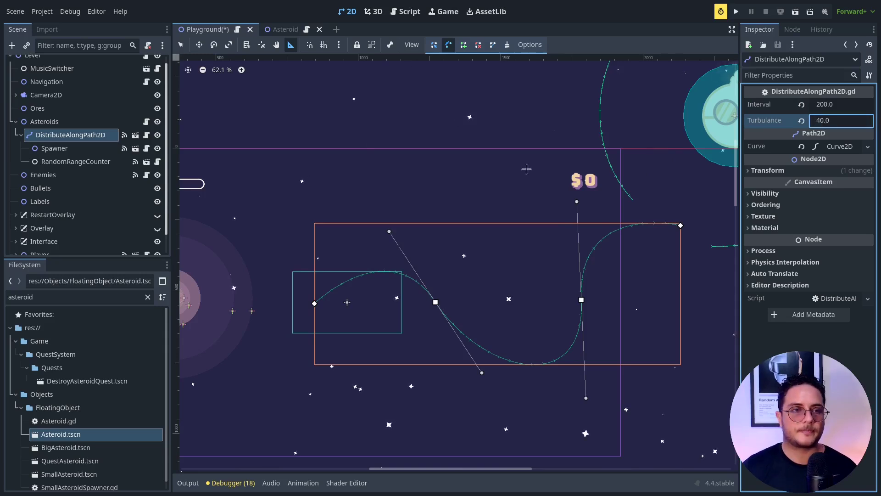
{"action": "left_click", "coordinate": [54, 148]}
{"action": "type", "text": "A"}
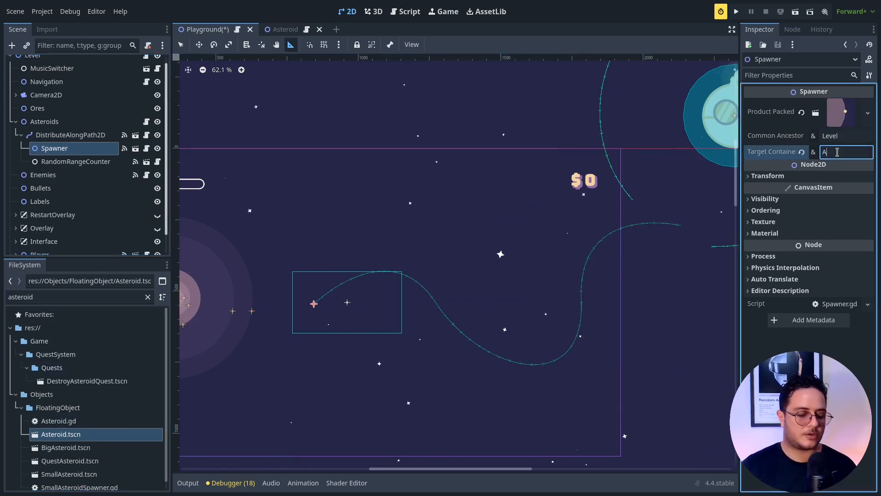
Step: Target the Asteroids container from Spawner and reparent DistributeAlongPath2D under Level
{"action": "type", "text": "steroids"}
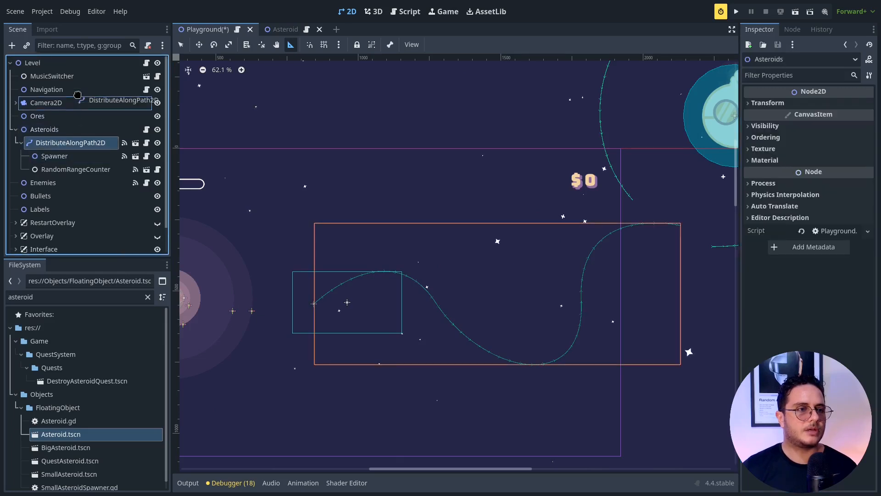
{"action": "left_click", "coordinate": [70, 143]}
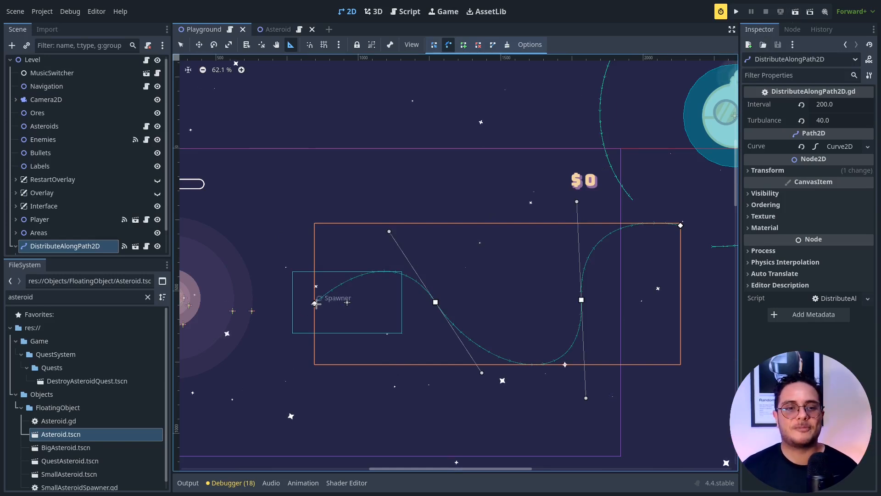
Step: Select RandomRangeCounter under DistributeAlongPath2D and run the Playground scene to test spawning
{"action": "left_click", "coordinate": [16, 246]}
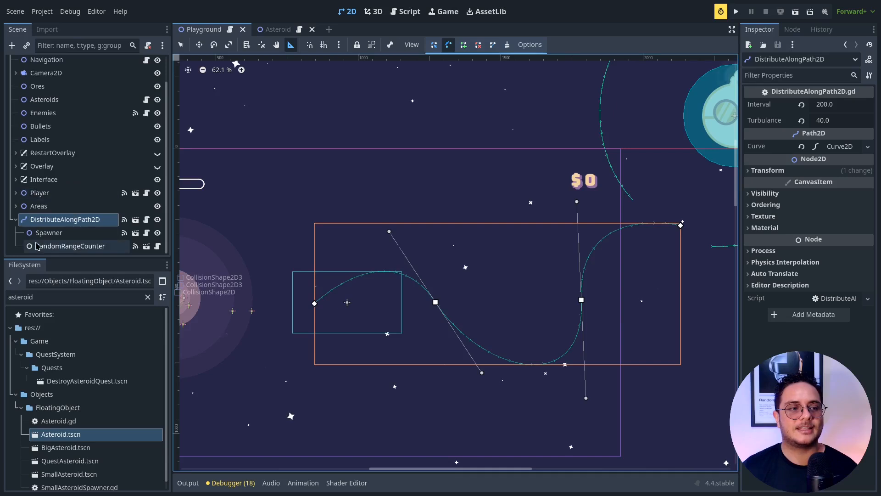
{"action": "left_click", "coordinate": [70, 245]}
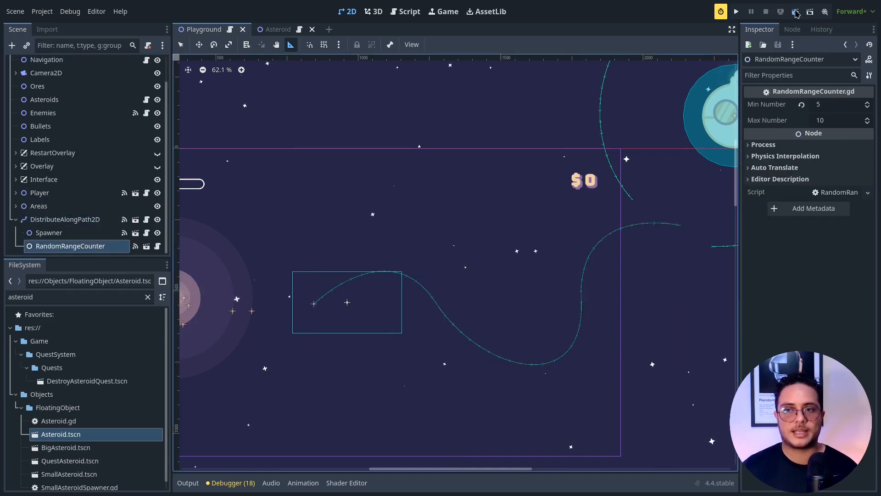
{"action": "left_click", "coordinate": [736, 11]}
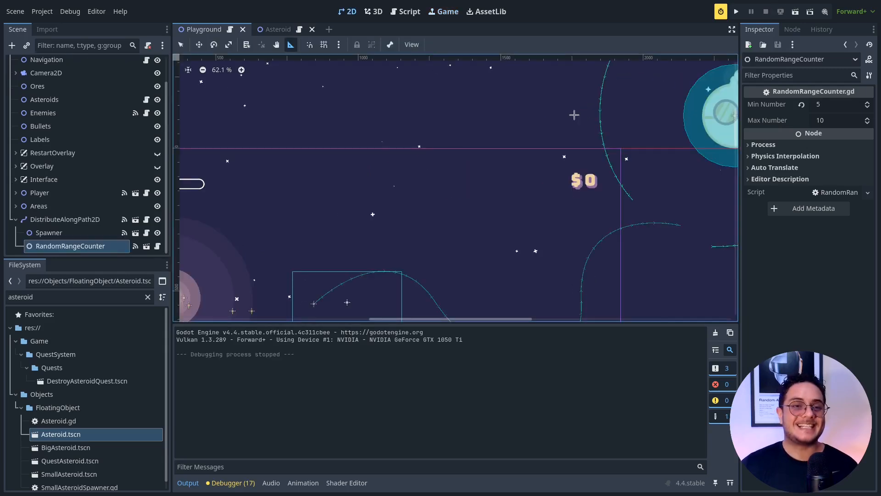
{"action": "left_click", "coordinate": [409, 11]}
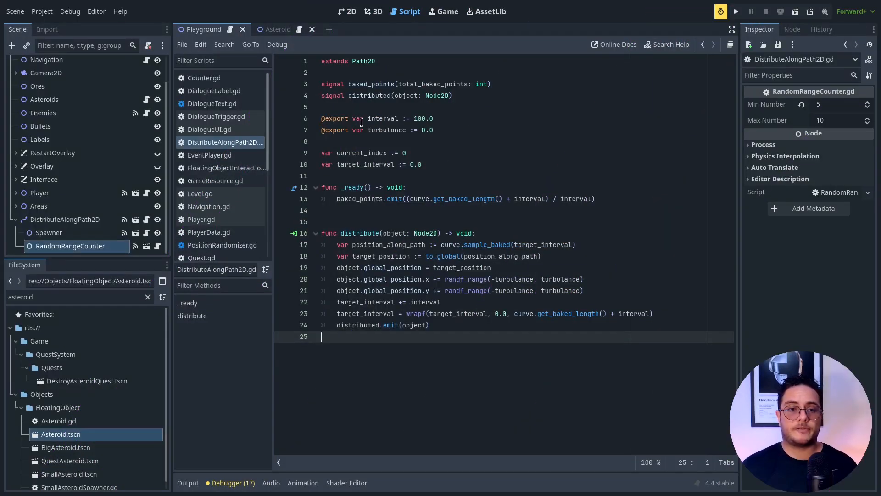
{"action": "left_click", "coordinate": [356, 153]}
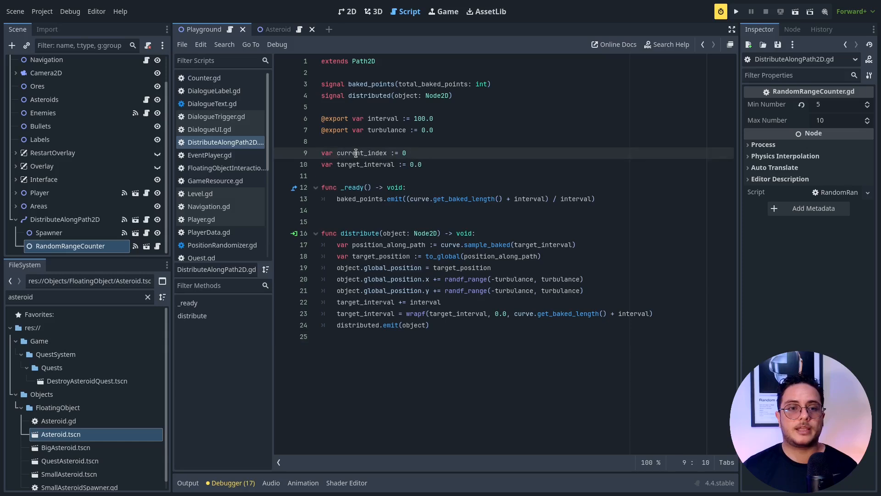
{"action": "double_click", "coordinate": [359, 153]}
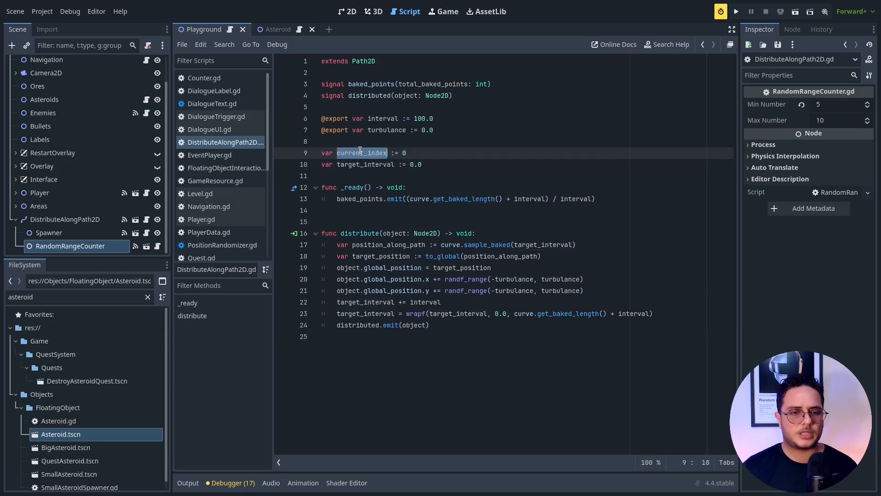
{"action": "mouse_move", "coordinate": [419, 149]}
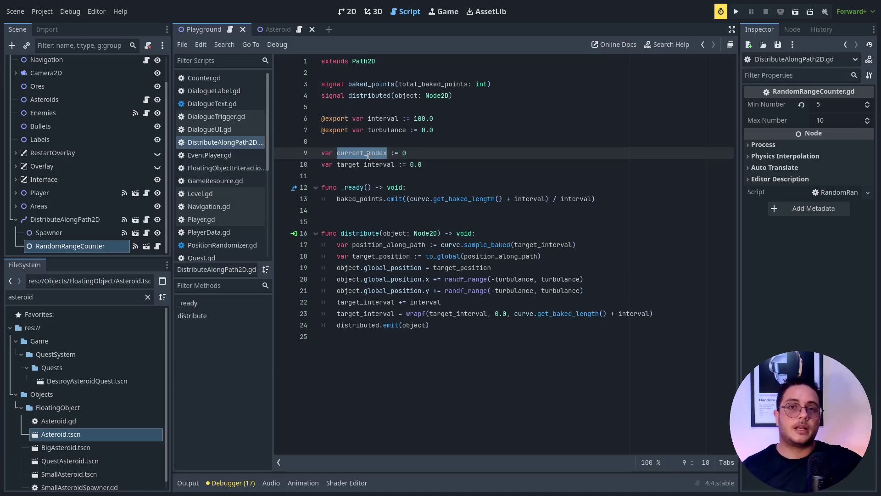
{"action": "mouse_move", "coordinate": [428, 218]}
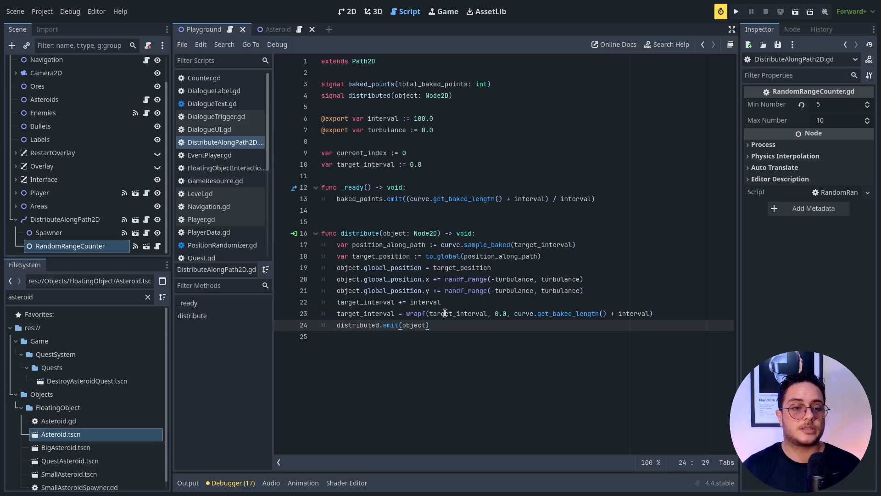
{"action": "left_click", "coordinate": [347, 199]}
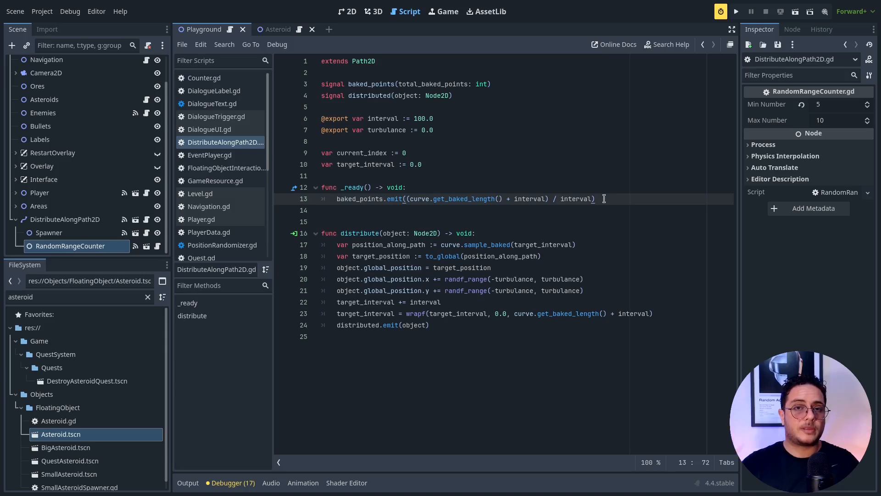
{"action": "mouse_move", "coordinate": [561, 209]}
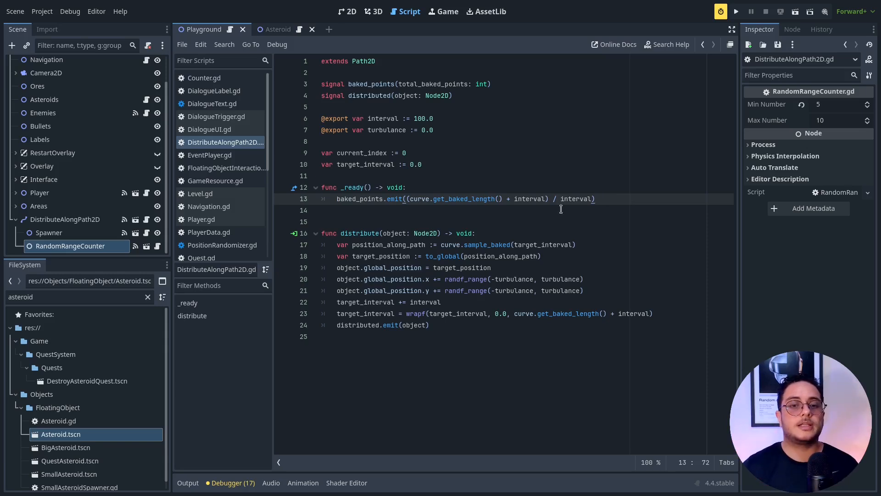
{"action": "left_click", "coordinate": [412, 199]}
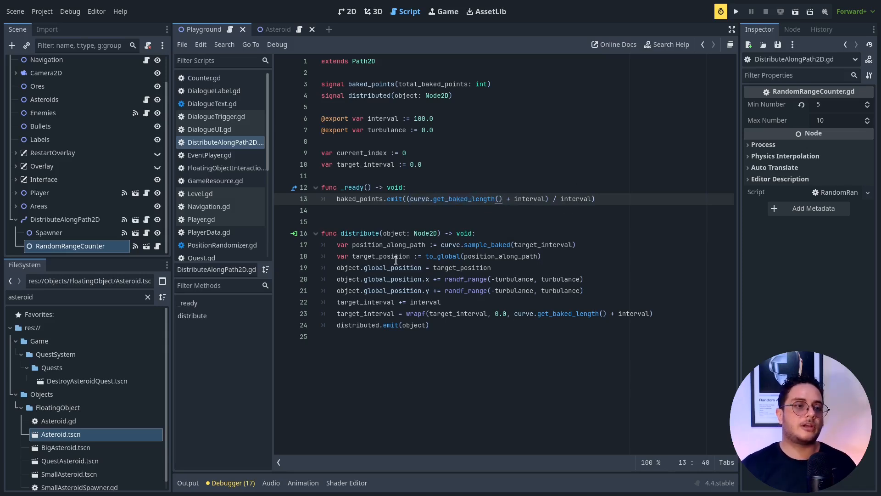
{"action": "mouse_move", "coordinate": [59, 251]}
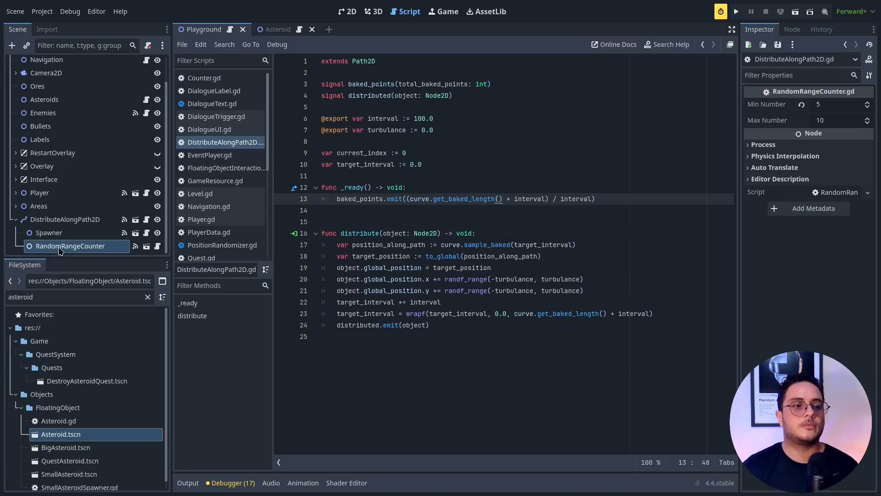
{"action": "mouse_move", "coordinate": [60, 249]}
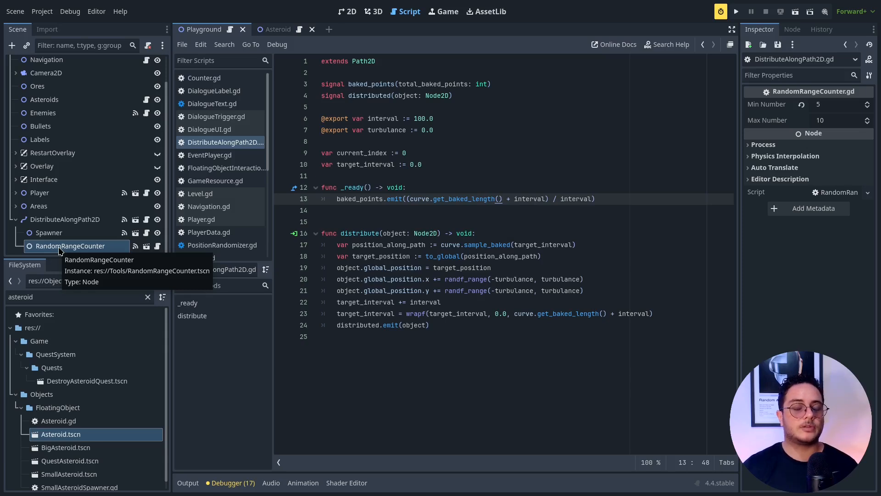
{"action": "mouse_move", "coordinate": [49, 255]}
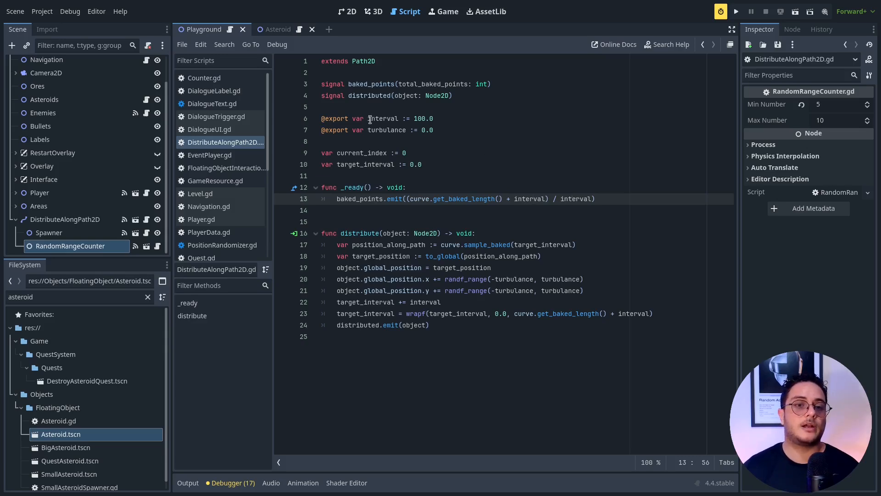
{"action": "left_click", "coordinate": [344, 233]}
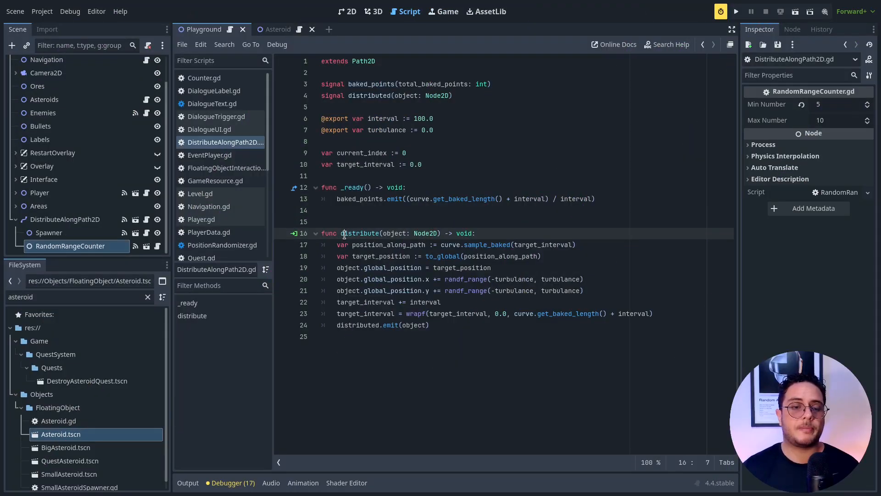
{"action": "double_click", "coordinate": [383, 245]}
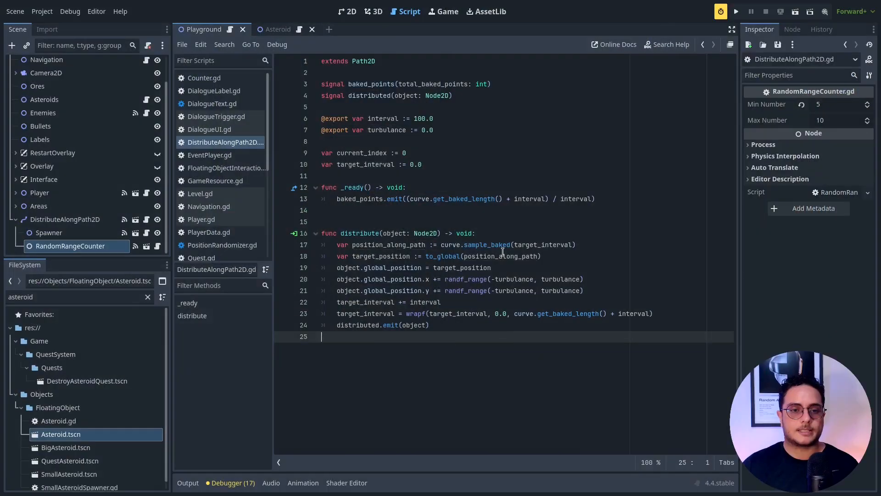
{"action": "left_click", "coordinate": [378, 256]}
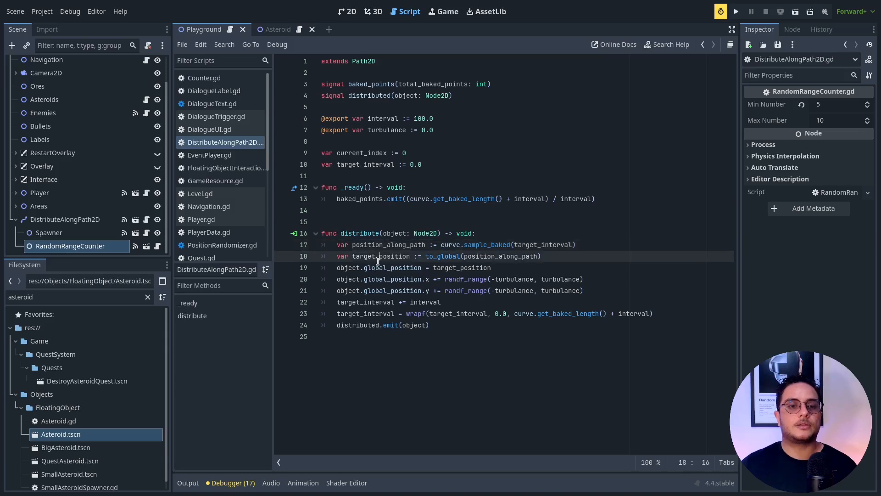
{"action": "double_click", "coordinate": [442, 256]}
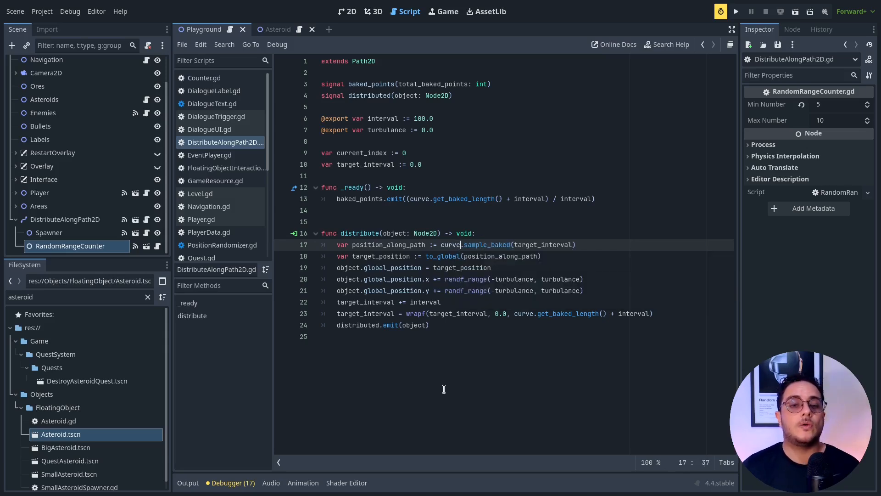
{"action": "mouse_move", "coordinate": [444, 257]}
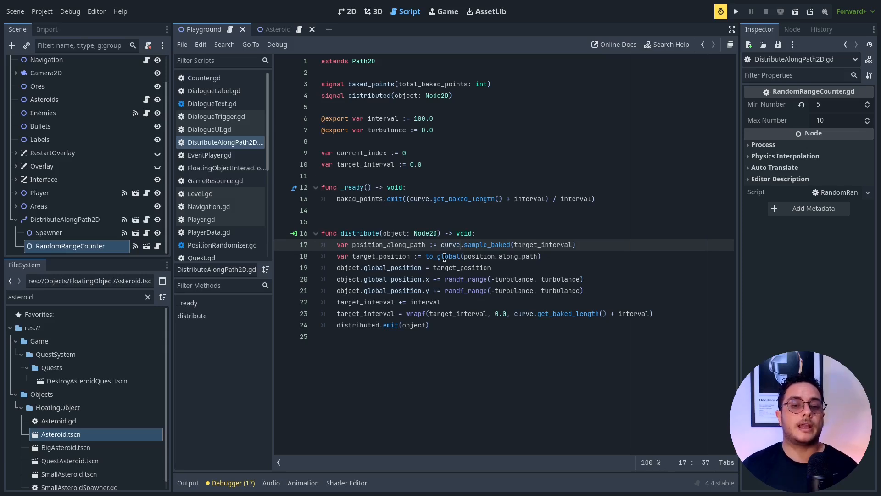
{"action": "double_click", "coordinate": [443, 256]}
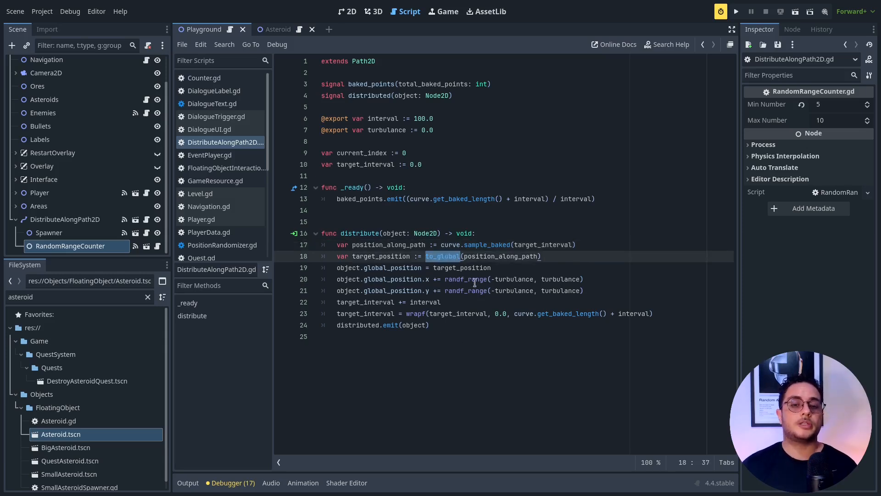
{"action": "mouse_move", "coordinate": [375, 272]}
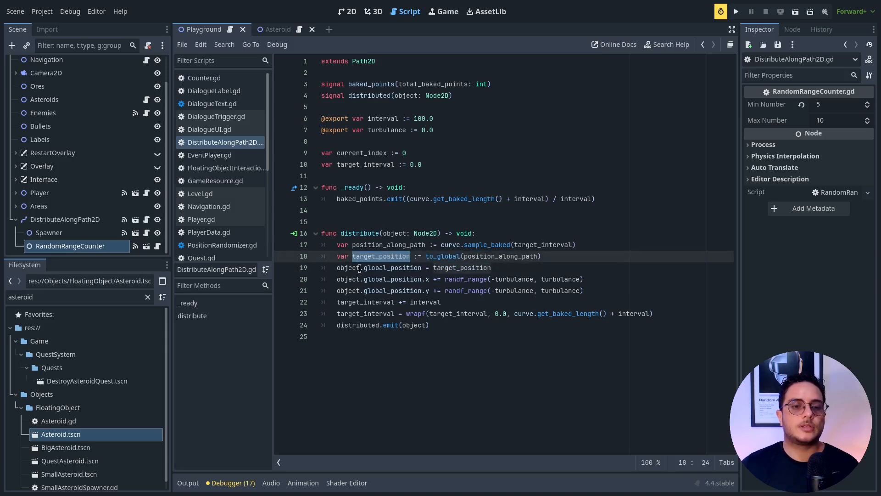
{"action": "double_click", "coordinate": [392, 279]}
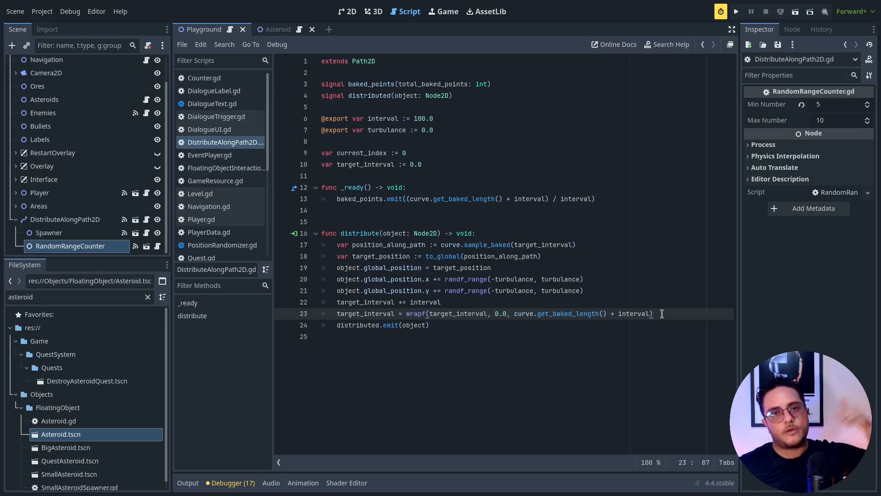
{"action": "left_click", "coordinate": [464, 314]}
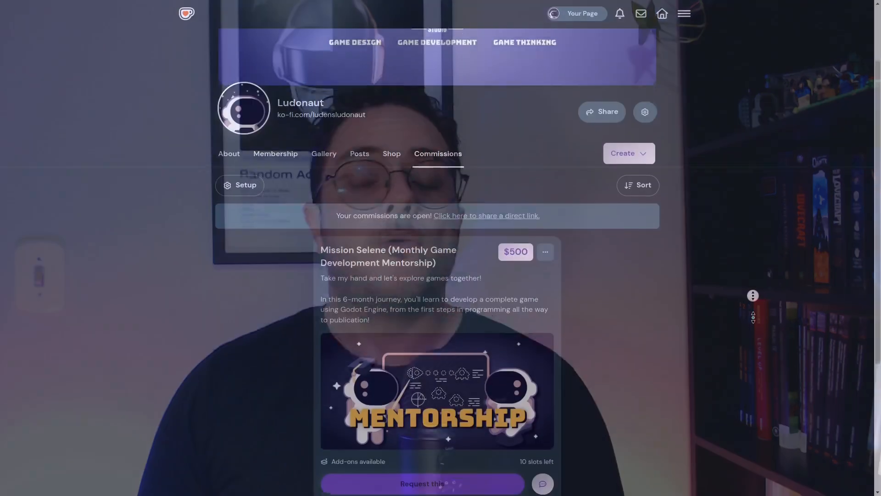
Step: Scroll Mission Selene, open Achievements, and browse the SOLID-principle badges at 0%
{"action": "scroll", "scroll_direction": "down", "scroll_amount": 3}
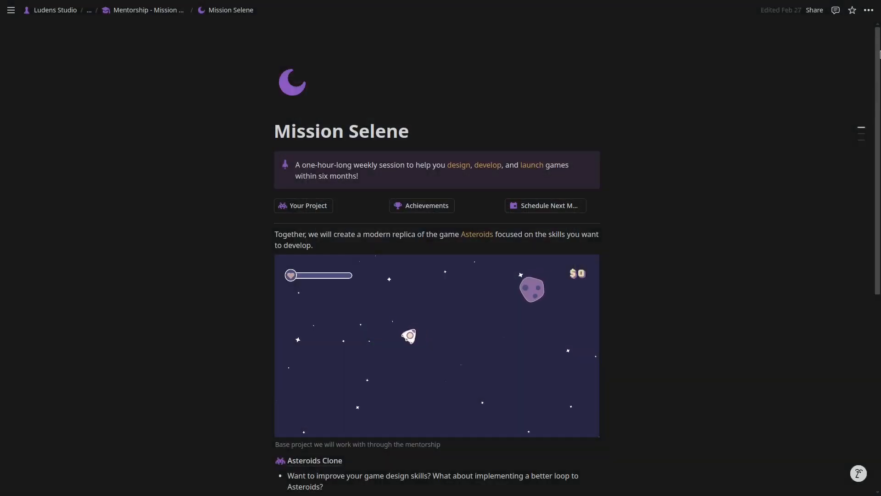
{"action": "scroll", "scroll_direction": "down", "scroll_amount": 3}
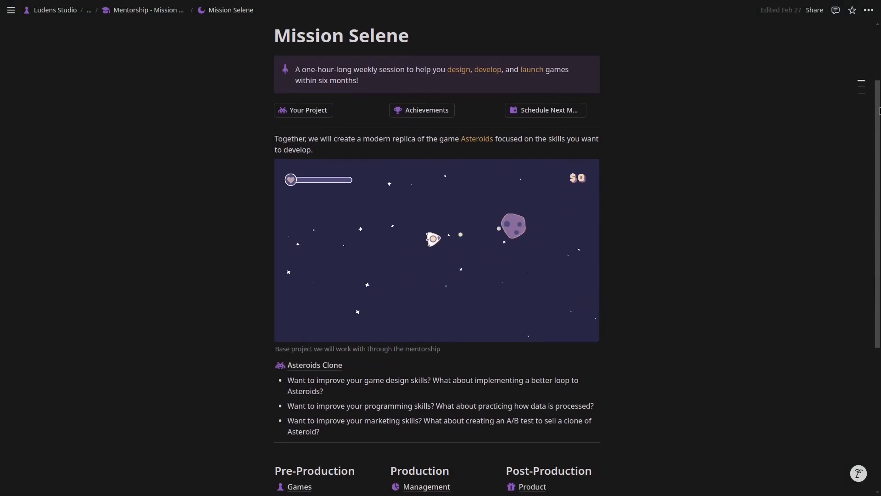
{"action": "left_click", "coordinate": [422, 110]}
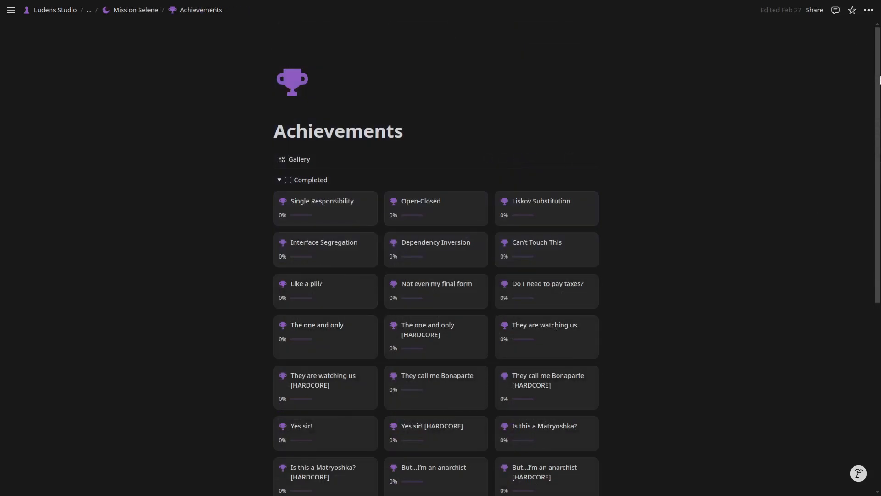
{"action": "scroll", "scroll_direction": "down", "scroll_amount": 3}
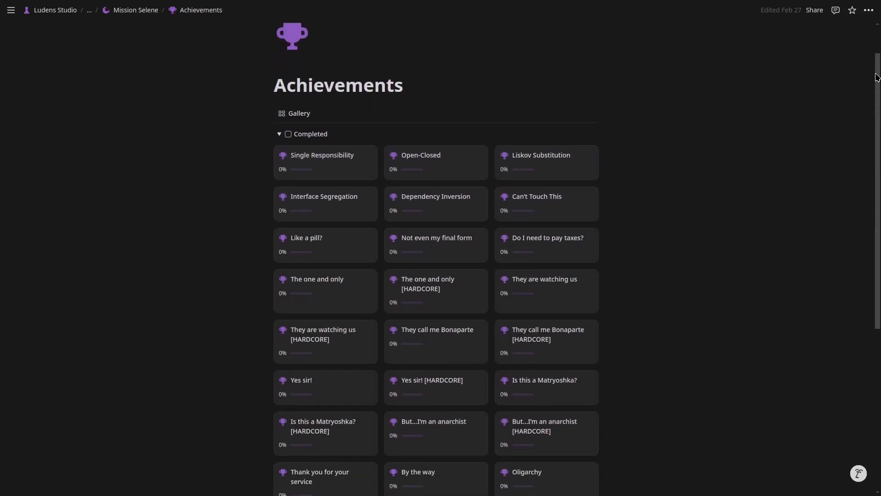